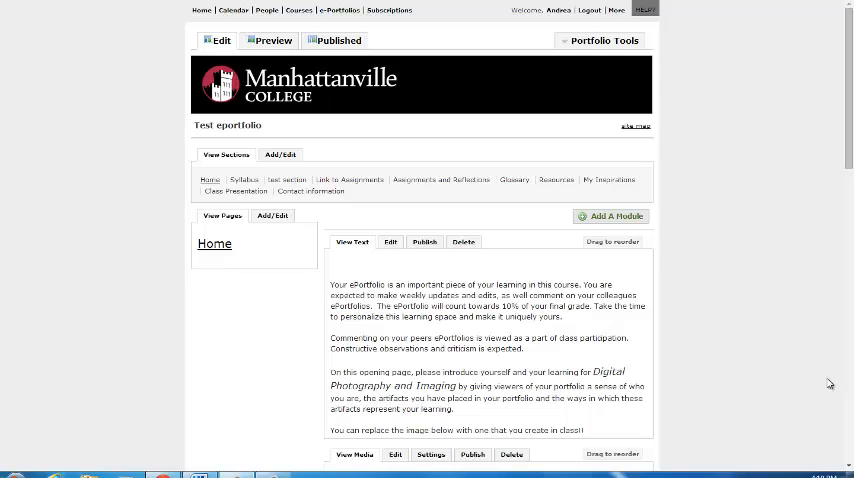
mouse_move(844, 382)
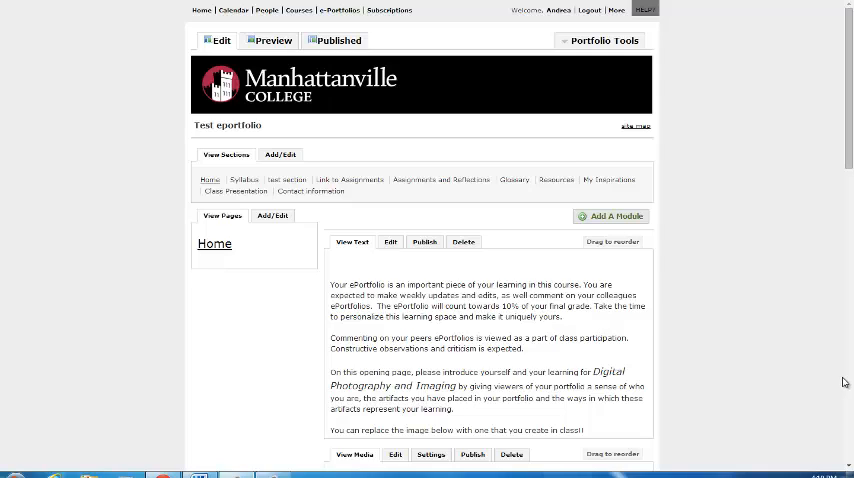
mouse_move(322, 260)
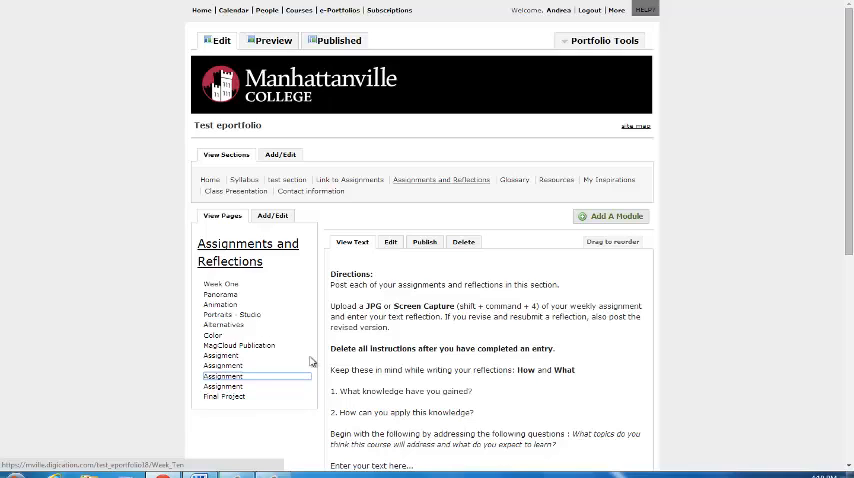
mouse_move(223, 293)
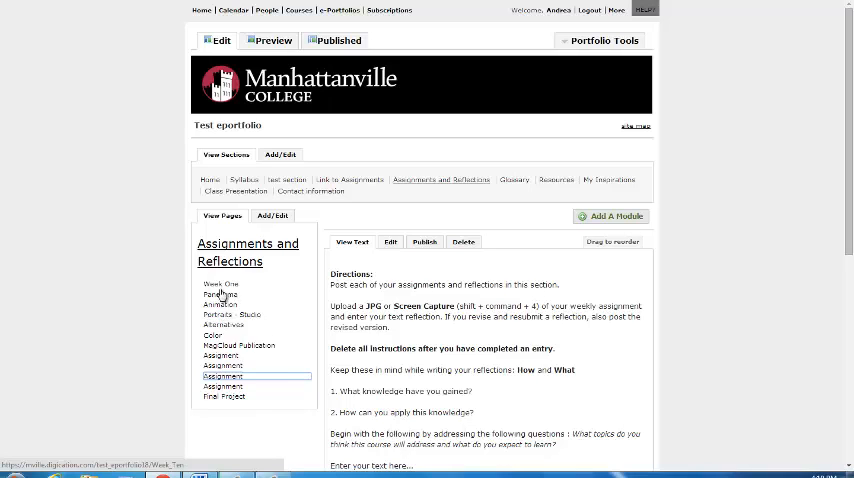
Go to the Week One page and open the add-module chooser below its content
left_click(220, 285)
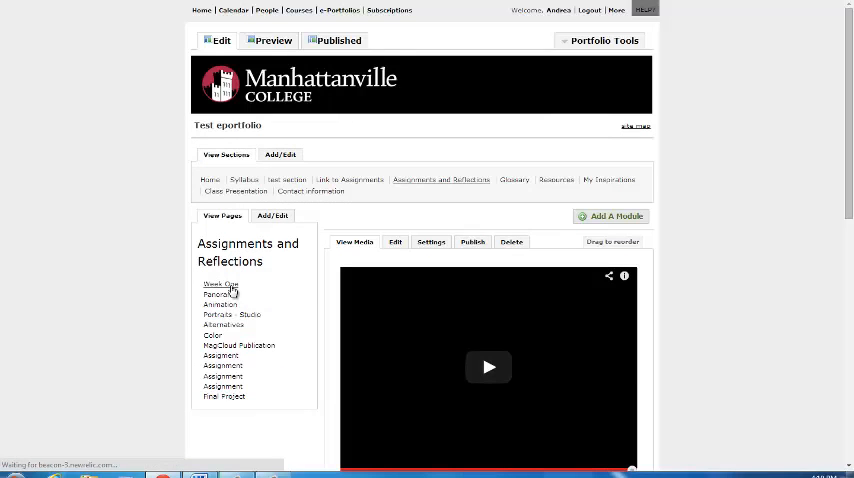
scroll("down", 3)
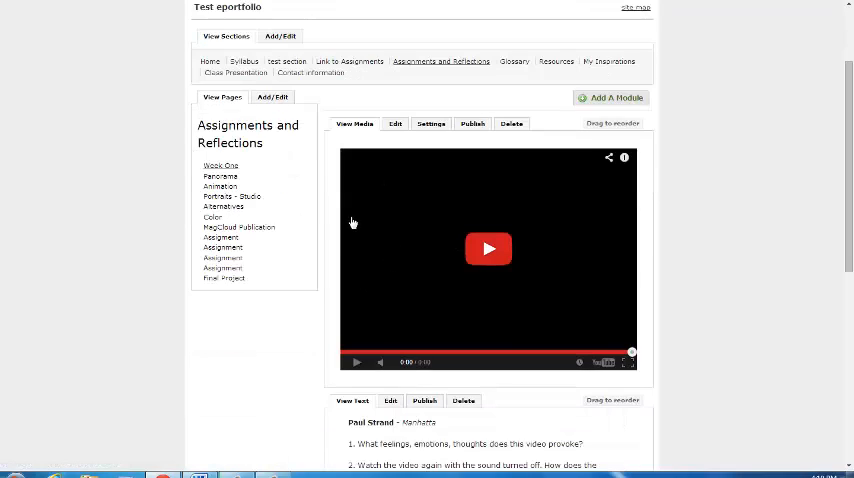
scroll("down", 3)
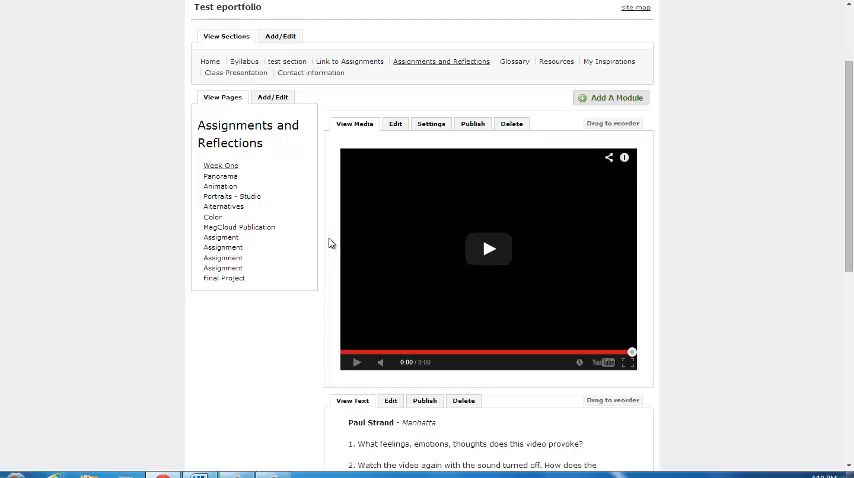
left_click(610, 98)
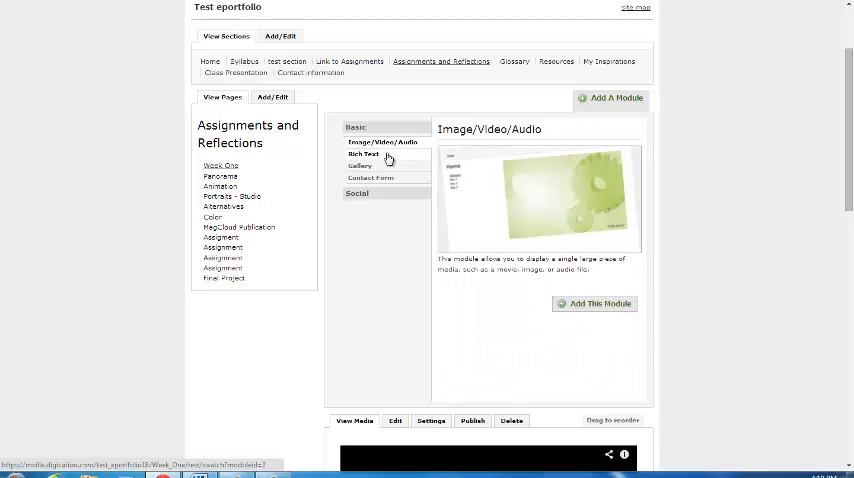
Preview Rich Text and Gallery, then add an Image/Video/Audio module to Week One
left_click(363, 154)
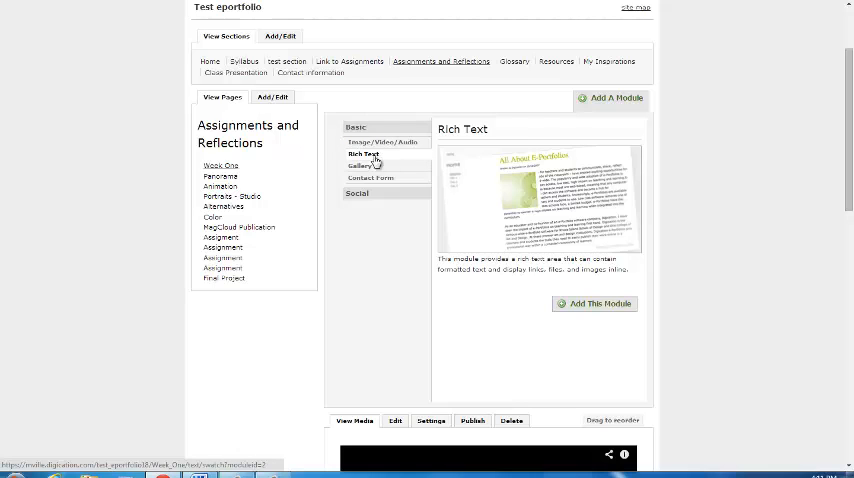
left_click(360, 166)
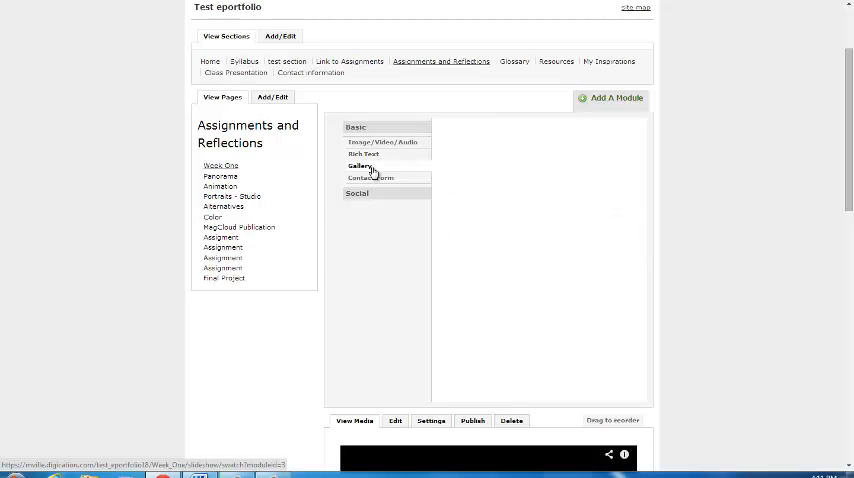
left_click(360, 166)
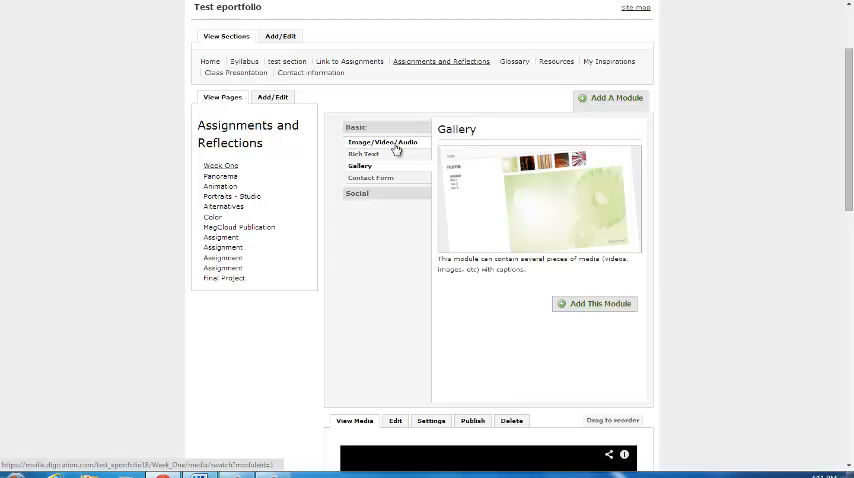
left_click(379, 141)
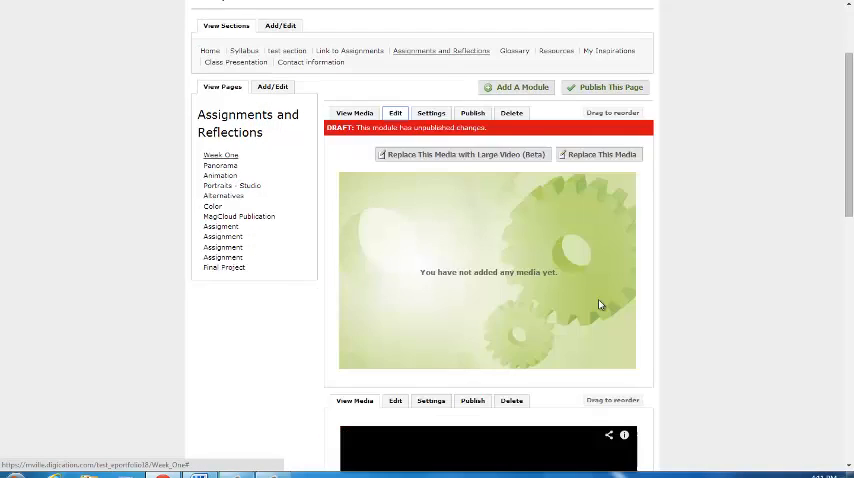
Open the Replace This Media window for the empty module
scroll("down", 3)
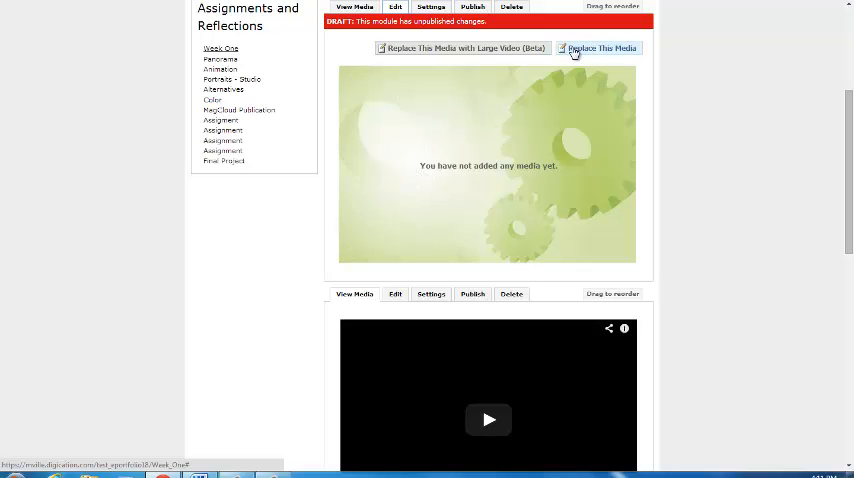
left_click(602, 47)
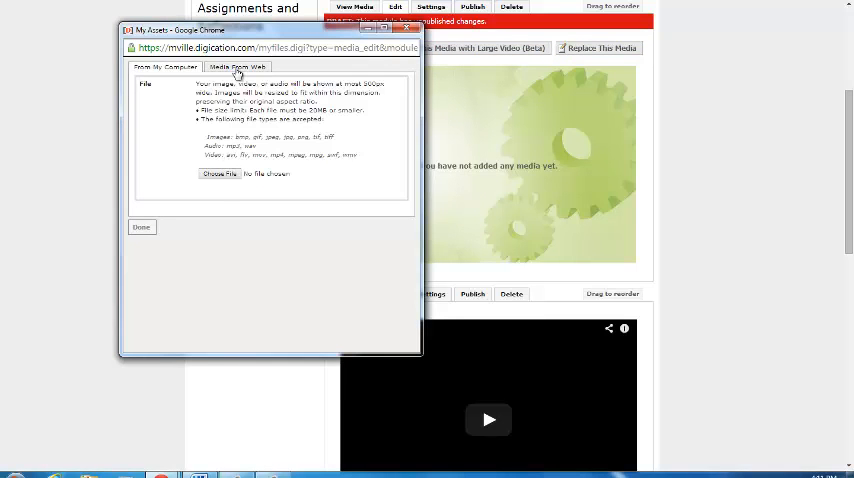
Explore the Media From Web tab and its Embed Source list, picking YouTube
left_click(236, 67)
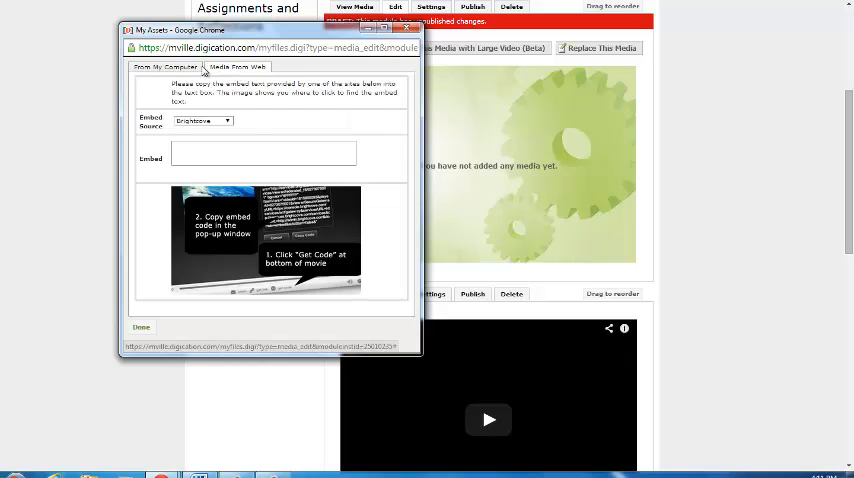
left_click(167, 66)
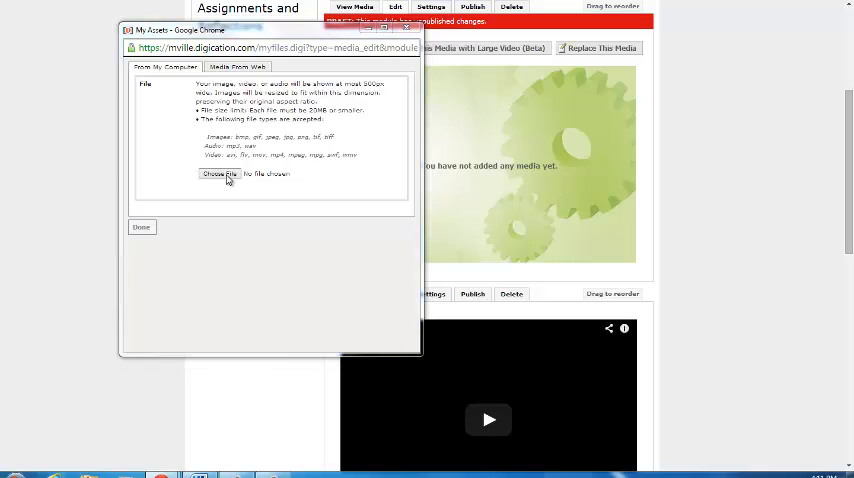
left_click(219, 173)
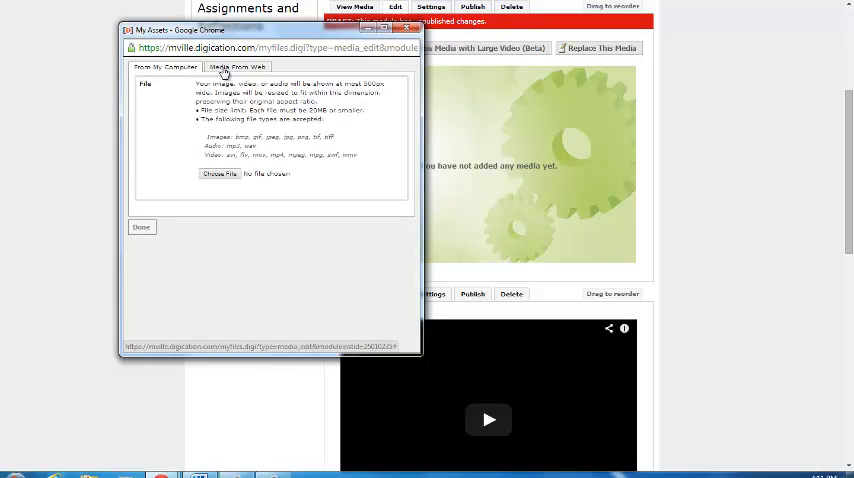
left_click(237, 66)
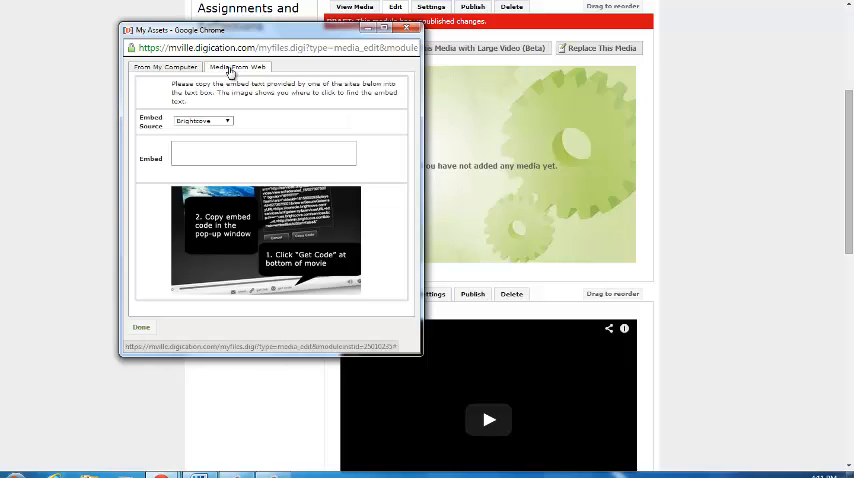
left_click(227, 121)
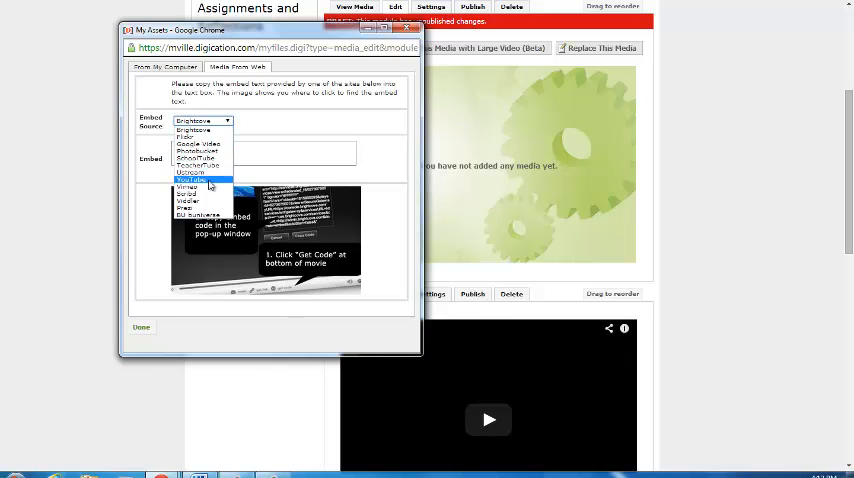
left_click(190, 180)
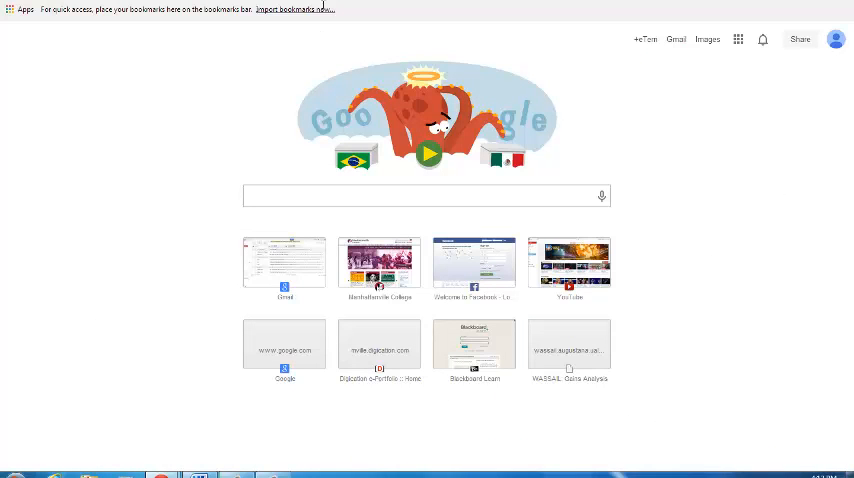
Search YouTube for 'art' and grab the TED-Ed religion-in-art video's embed code
left_click(569, 261)
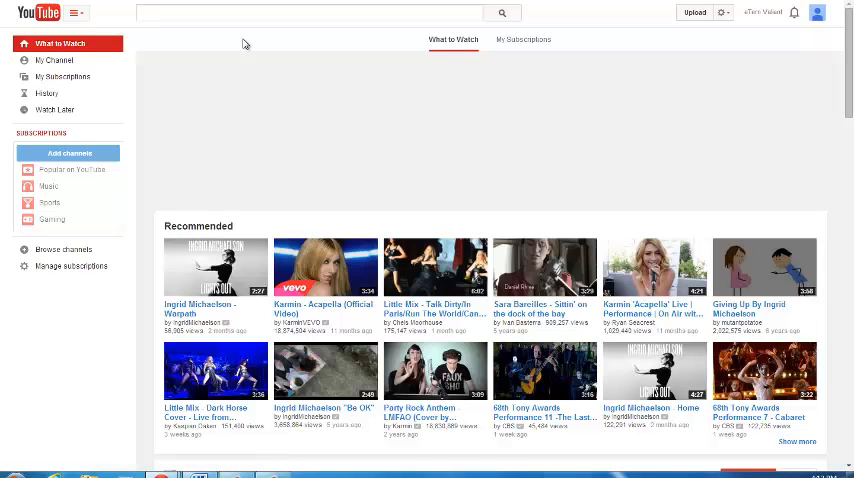
type("art")
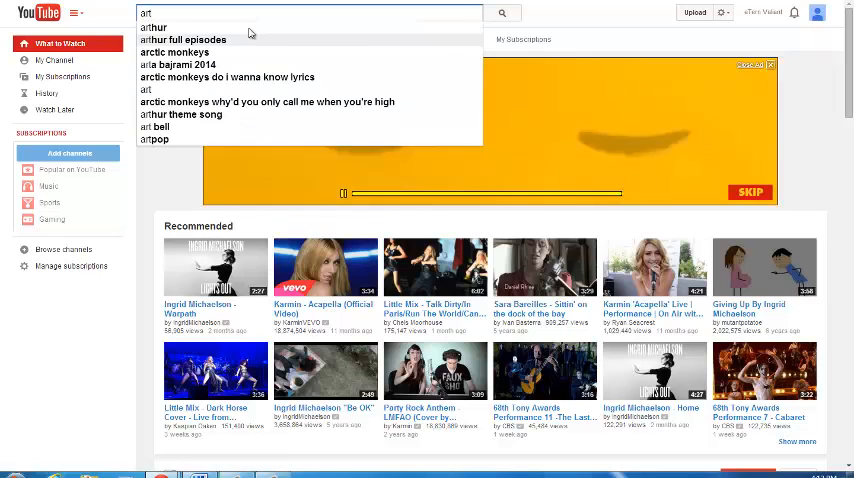
left_click(501, 13)
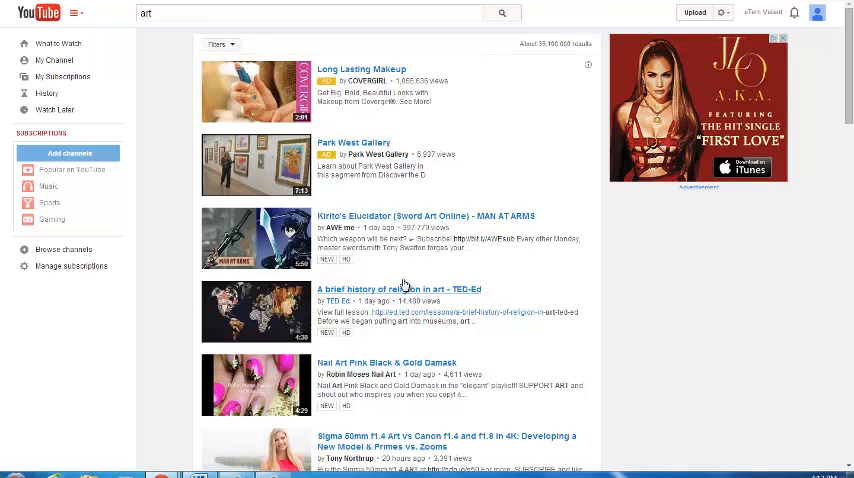
mouse_move(397, 287)
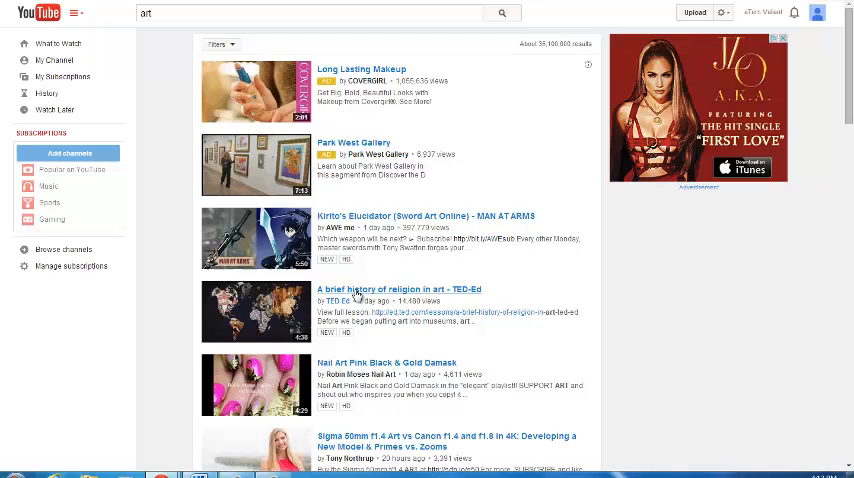
left_click(402, 289)
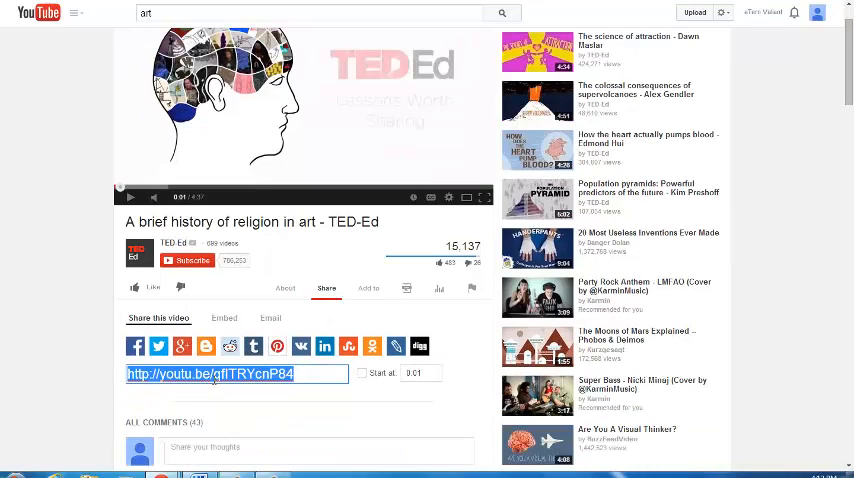
left_click(224, 318)
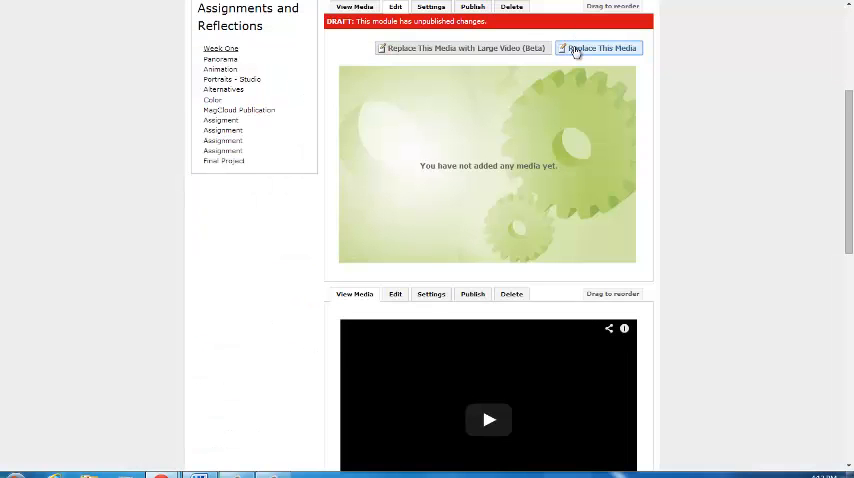
Paste the TED-Ed video's YouTube embed code into the module and insert it
left_click(598, 48)
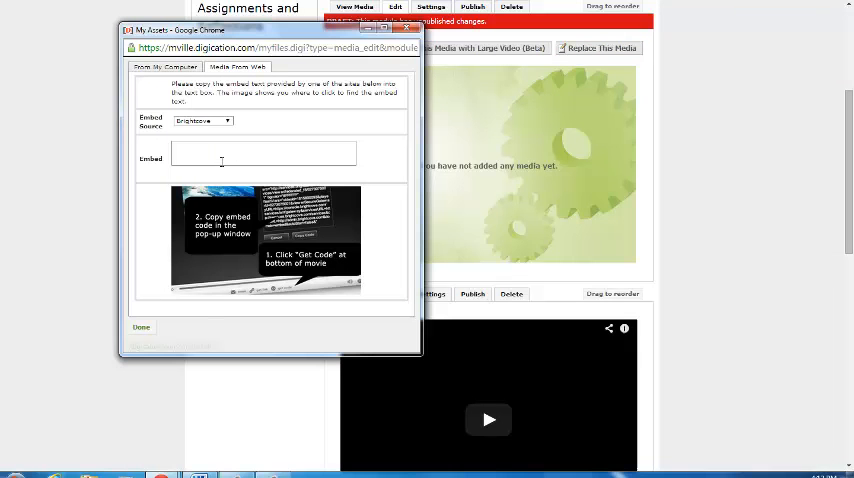
left_click(202, 120)
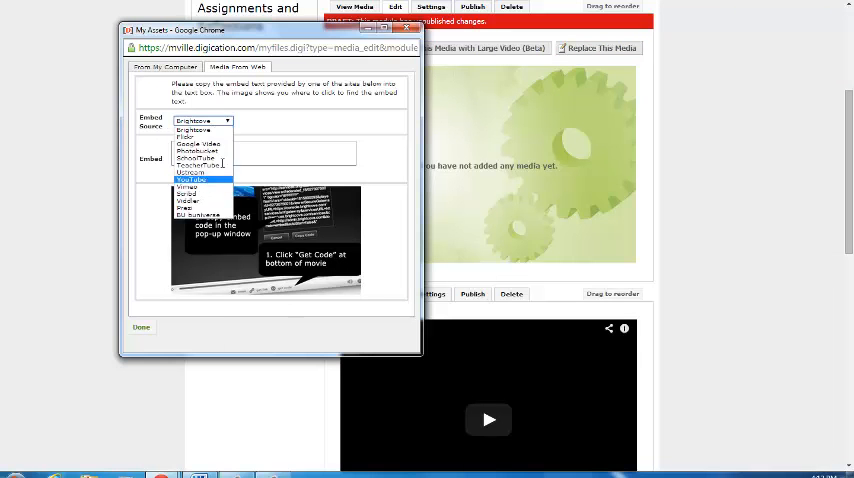
right_click(265, 153)
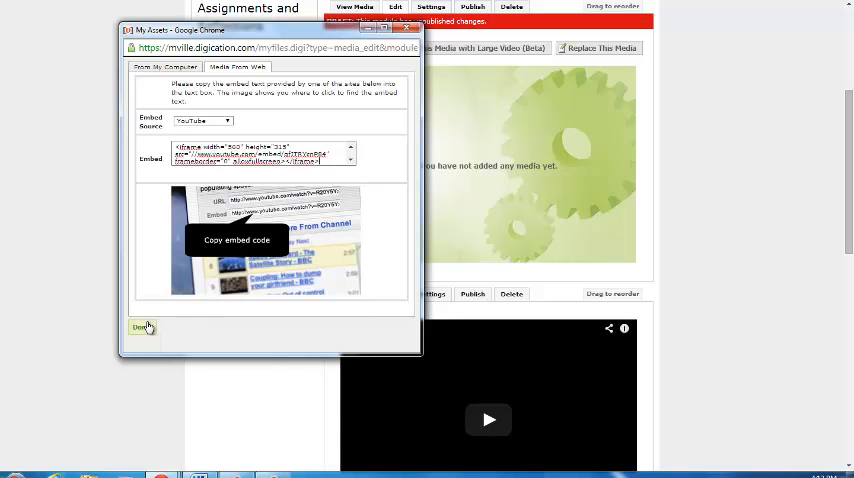
left_click(142, 327)
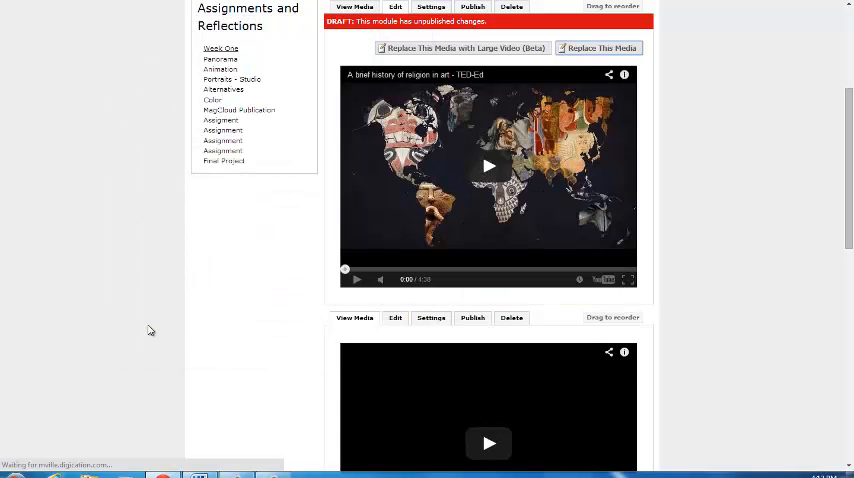
mouse_move(489, 166)
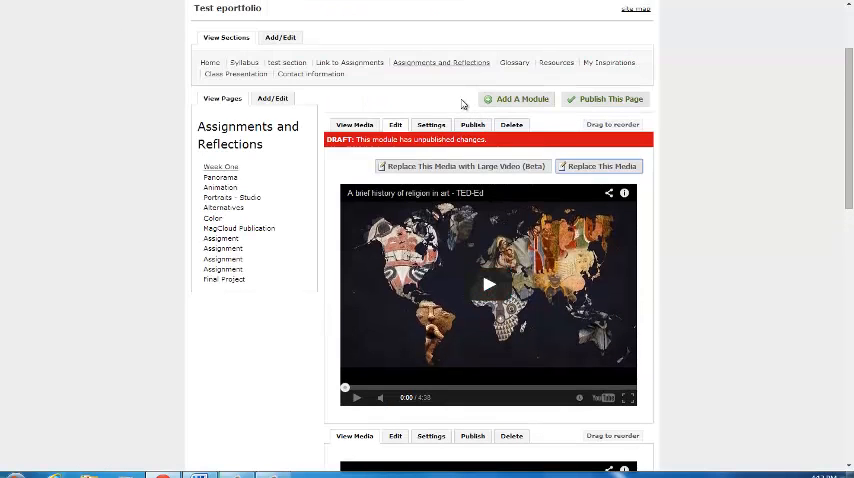
mouse_move(427, 150)
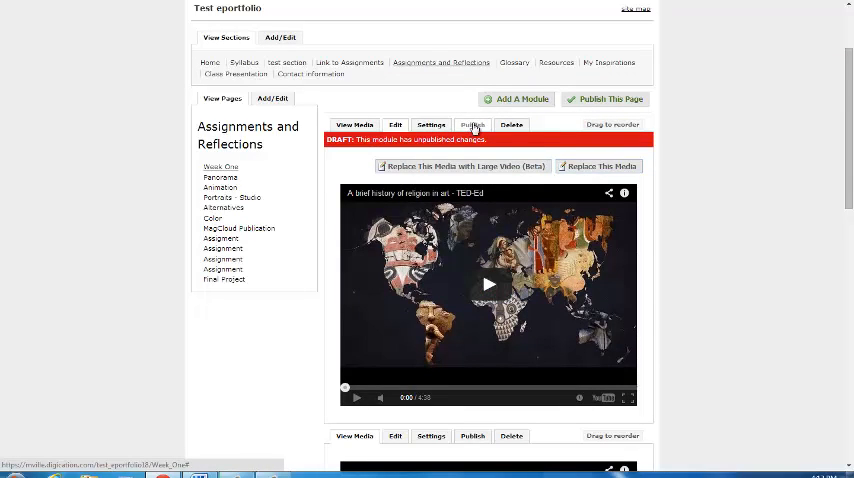
Publish the Week One video module
left_click(472, 124)
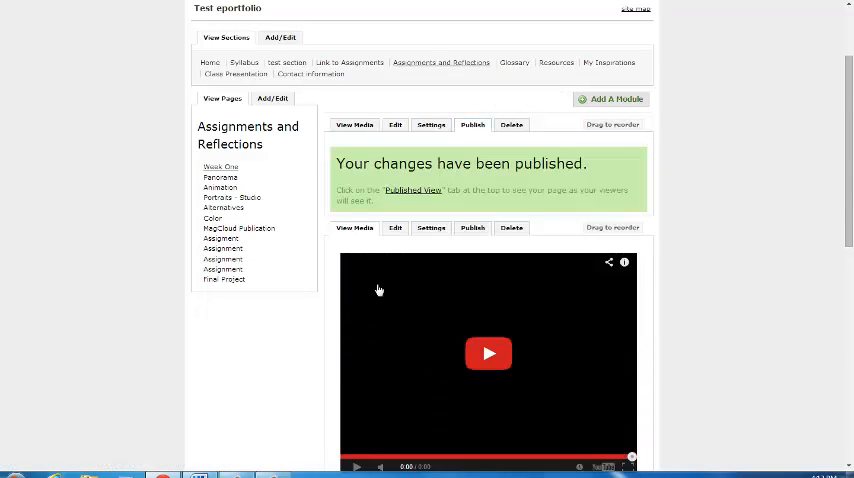